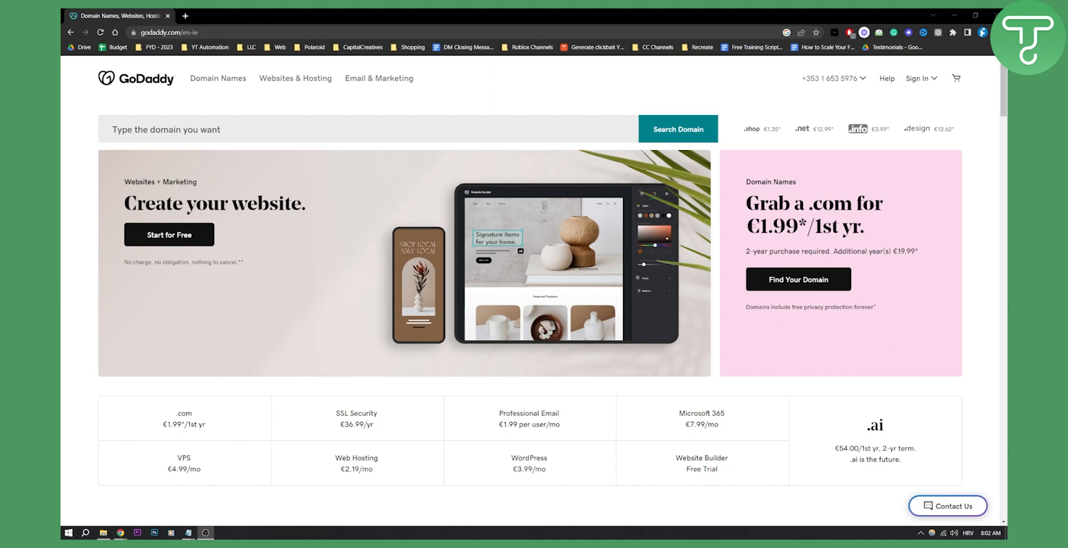
{"action": "mouse_move", "coordinate": [966, 216]}
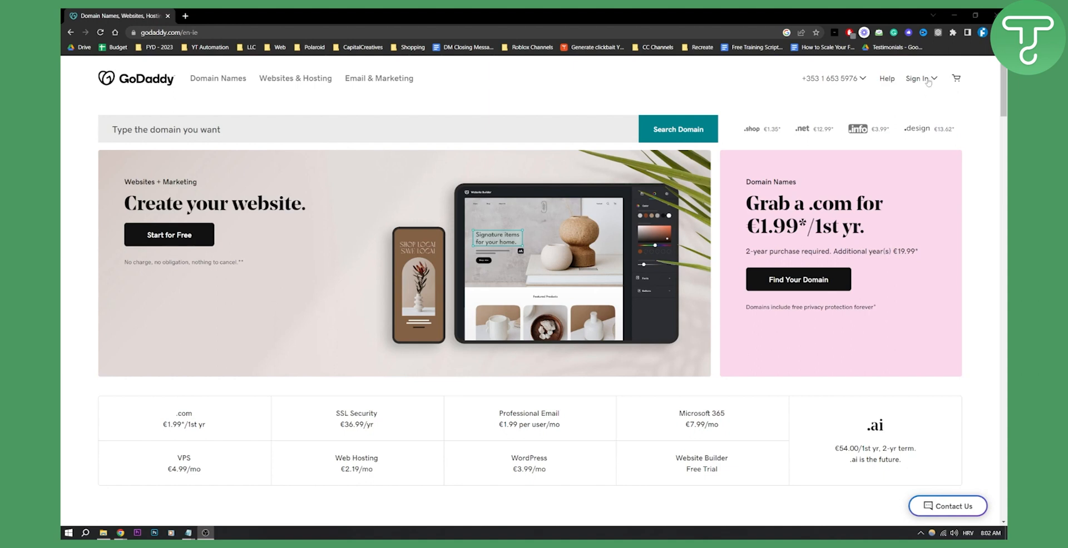
{"action": "mouse_move", "coordinate": [443, 110]}
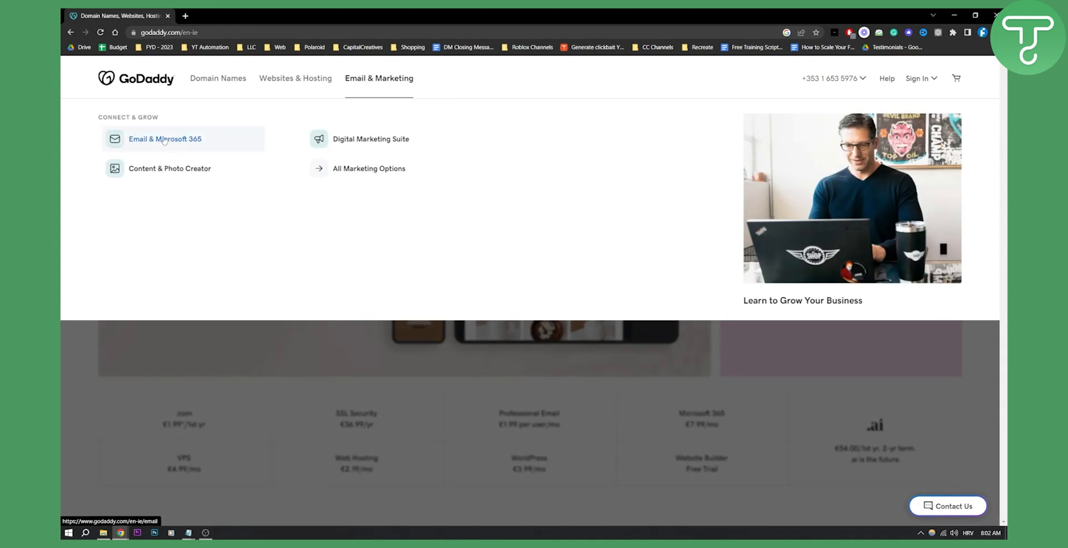
Go to the Email & Microsoft 365 page and review the Professional Email (€1.99) and Microsoft 365 (€7.99) plans.
{"action": "left_click", "coordinate": [165, 139]}
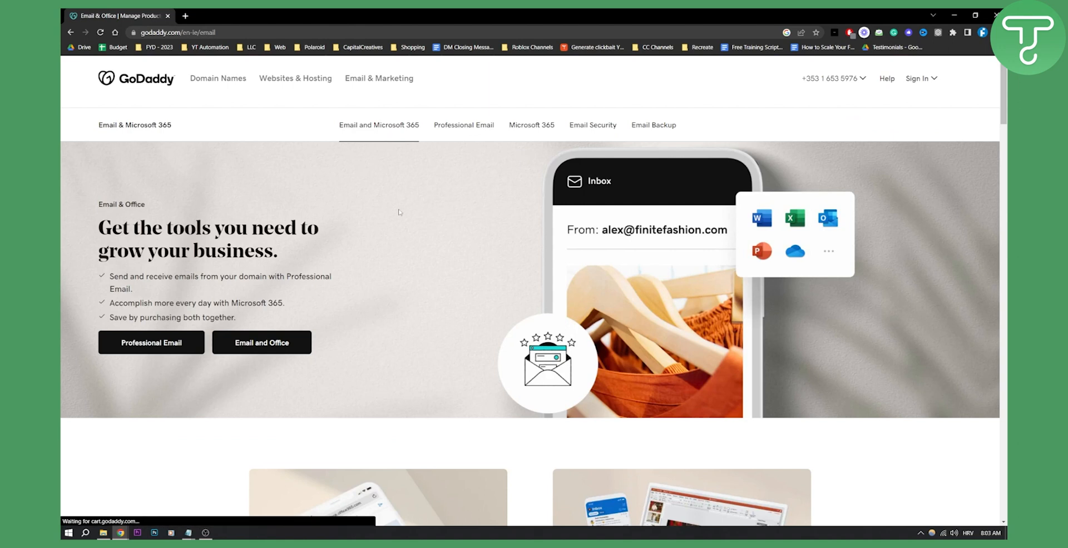
{"action": "scroll", "scroll_direction": "down", "scroll_amount": 3}
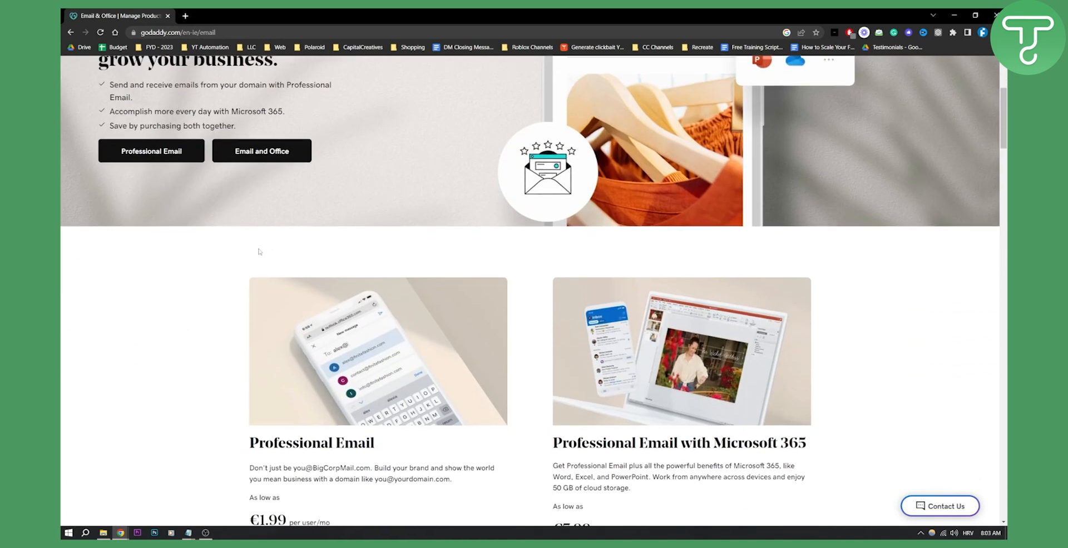
{"action": "scroll", "scroll_direction": "down", "scroll_amount": 3}
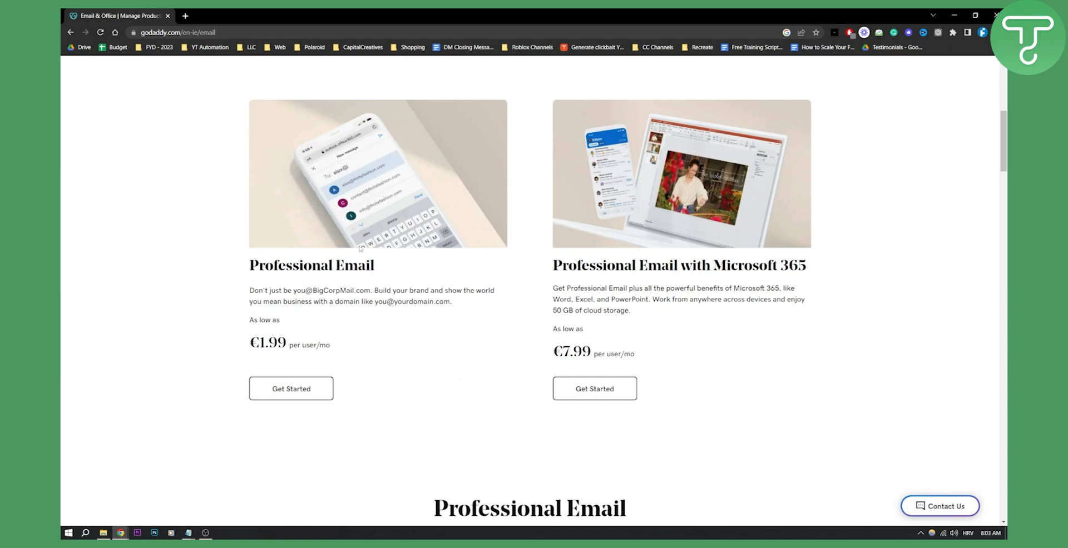
{"action": "mouse_move", "coordinate": [609, 233]}
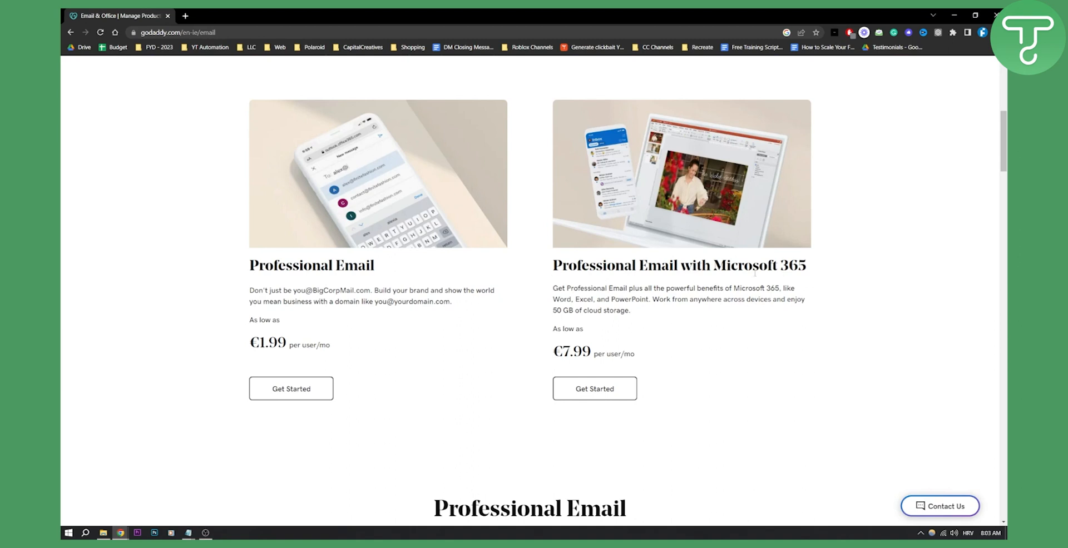
{"action": "mouse_move", "coordinate": [744, 281]}
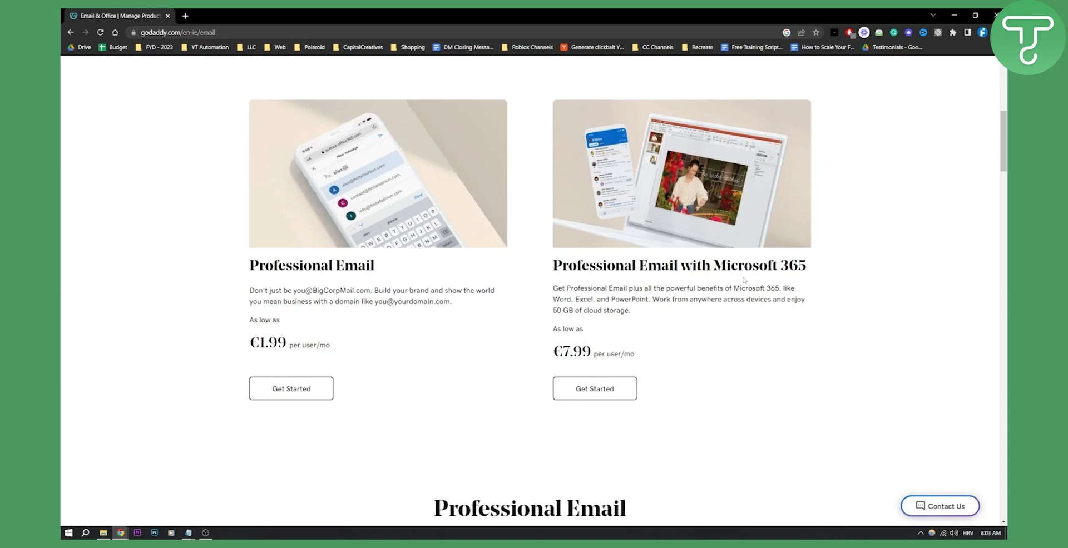
{"action": "mouse_move", "coordinate": [741, 278]}
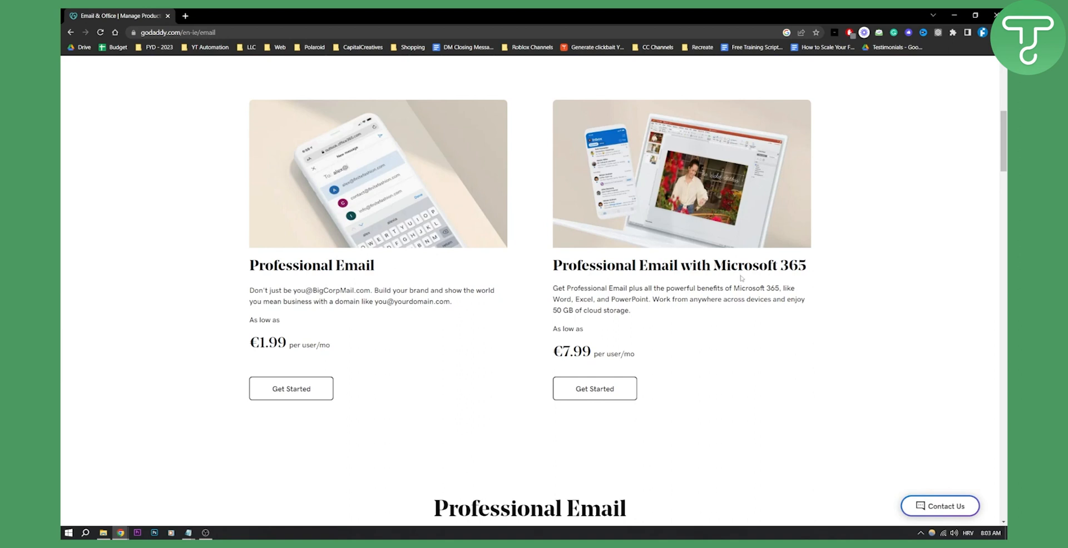
{"action": "mouse_move", "coordinate": [286, 251]}
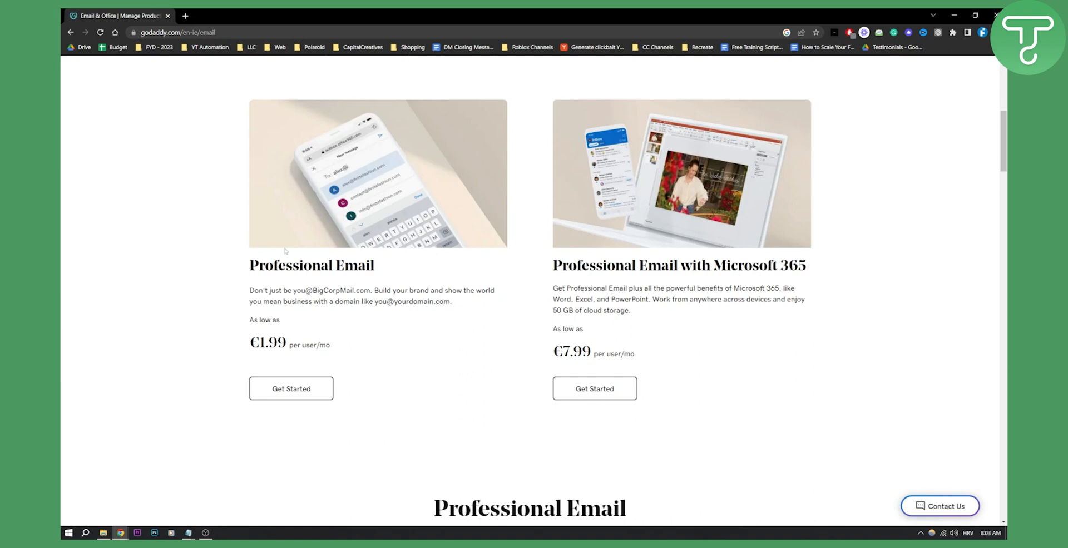
{"action": "mouse_move", "coordinate": [334, 280]}
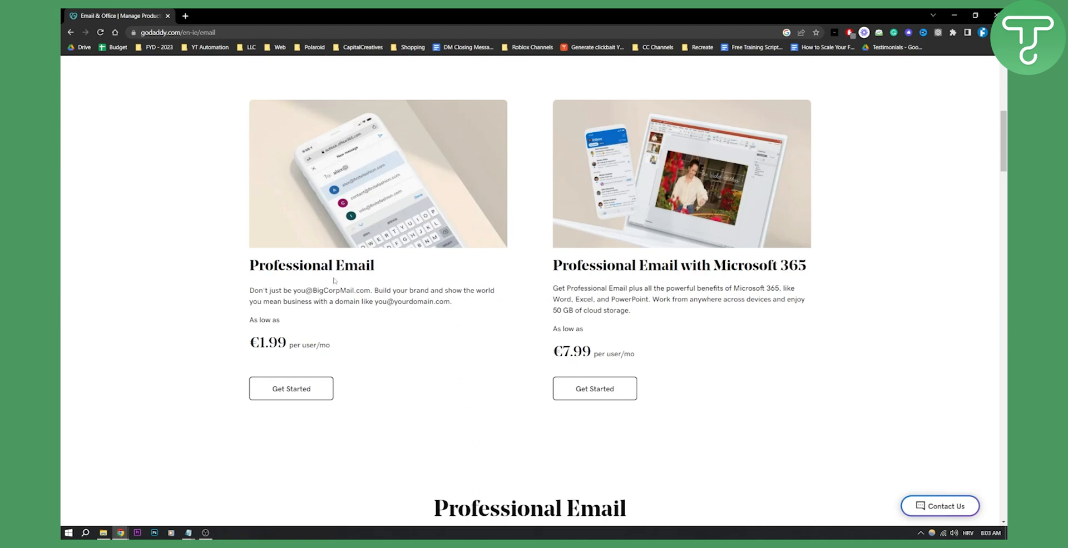
{"action": "mouse_move", "coordinate": [290, 388]}
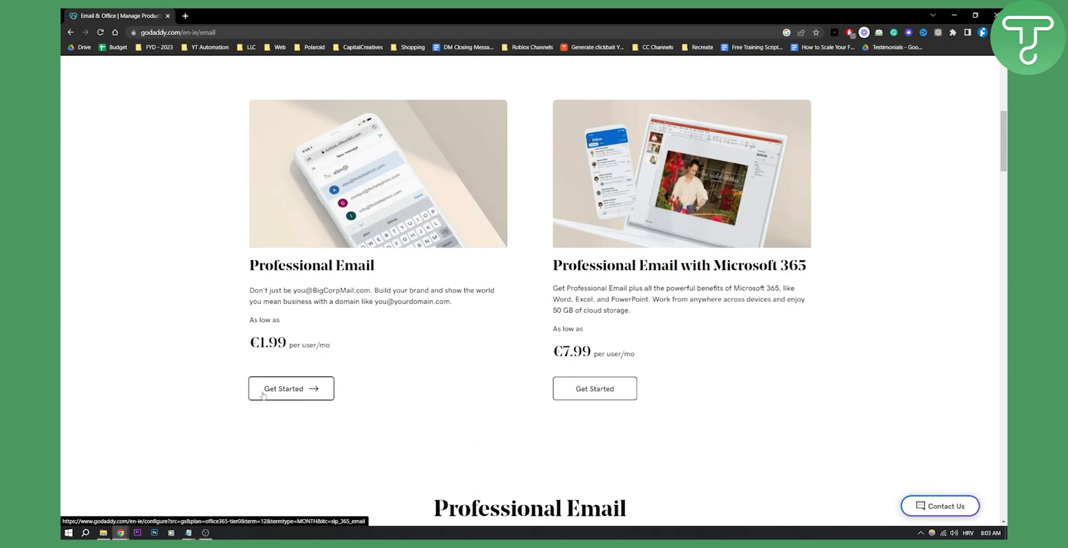
Start the Professional Email plan and select the 36-month term, giving a €125.64 order total.
{"action": "left_click", "coordinate": [291, 388]}
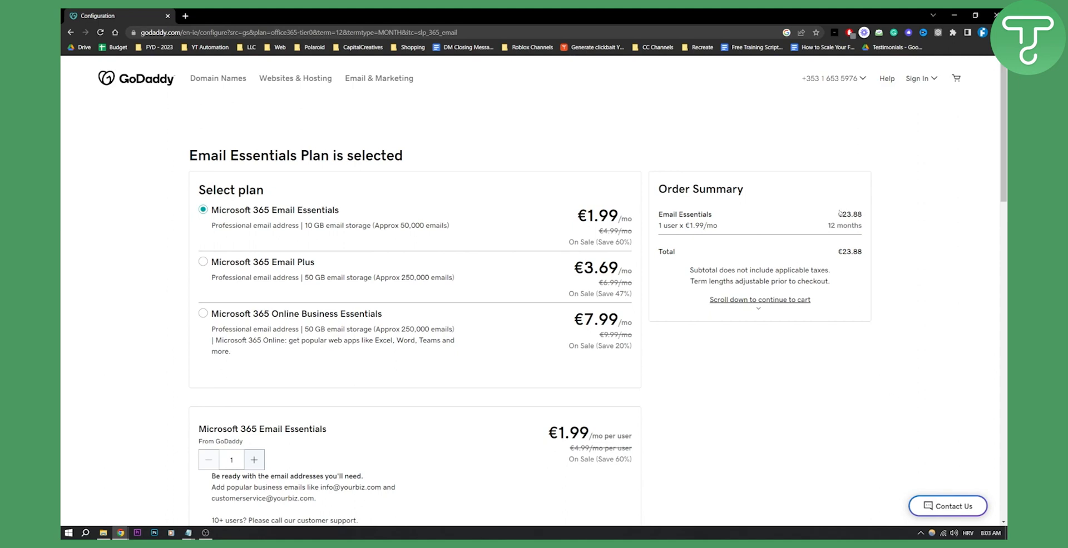
{"action": "scroll", "scroll_direction": "down", "scroll_amount": 3}
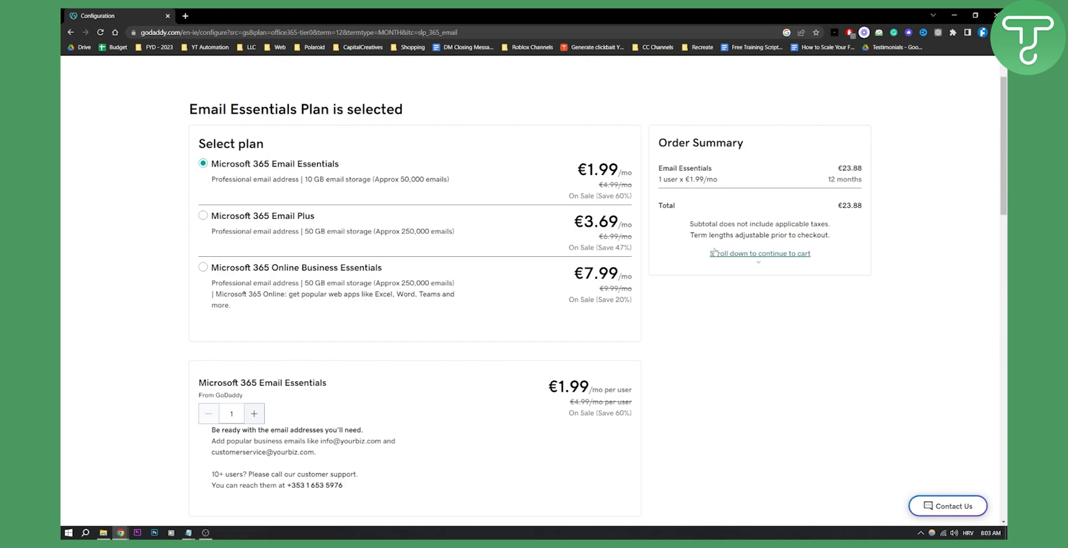
{"action": "scroll", "scroll_direction": "down", "scroll_amount": 3}
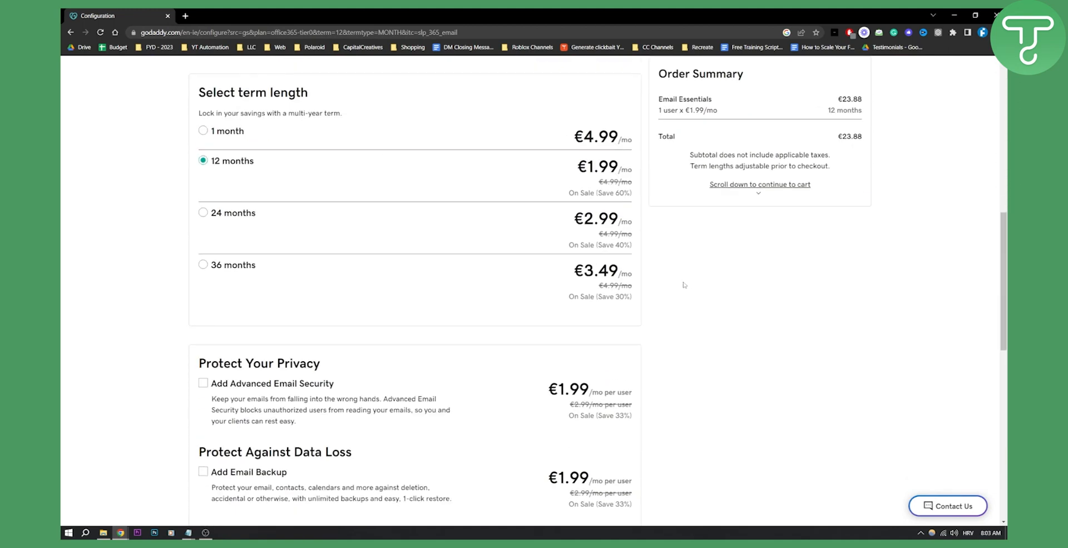
{"action": "mouse_move", "coordinate": [203, 266]}
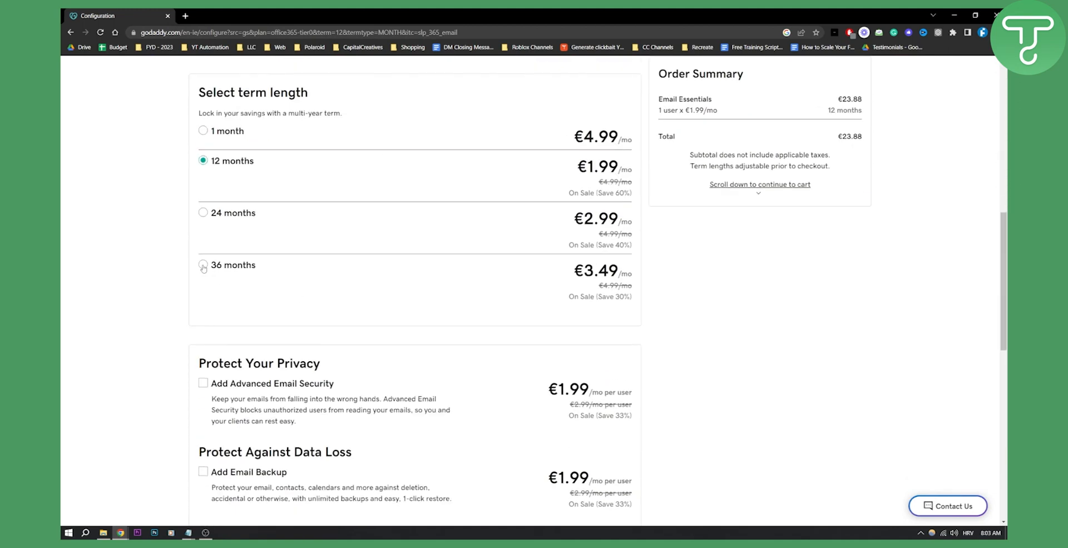
{"action": "left_click", "coordinate": [203, 266]}
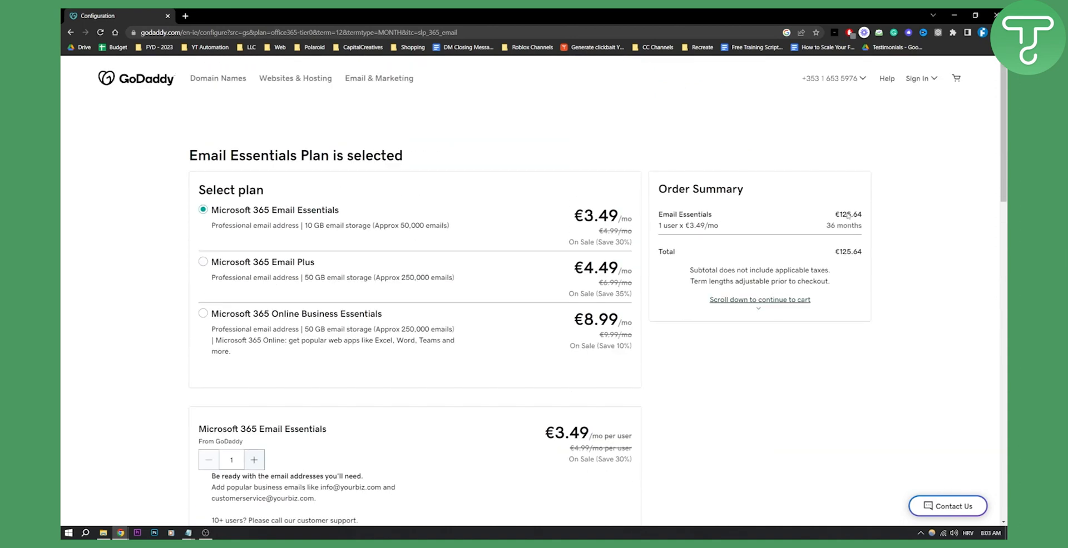
{"action": "scroll", "scroll_direction": "down", "scroll_amount": 3}
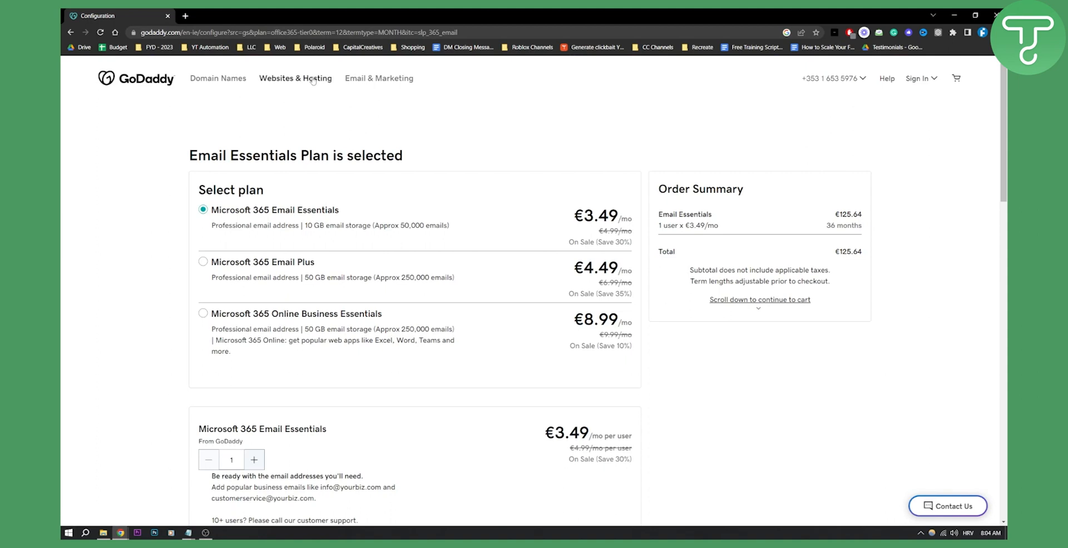
Return via the Email & Marketing menu to the Email & Microsoft 365 plan offers.
{"action": "left_click", "coordinate": [379, 78]}
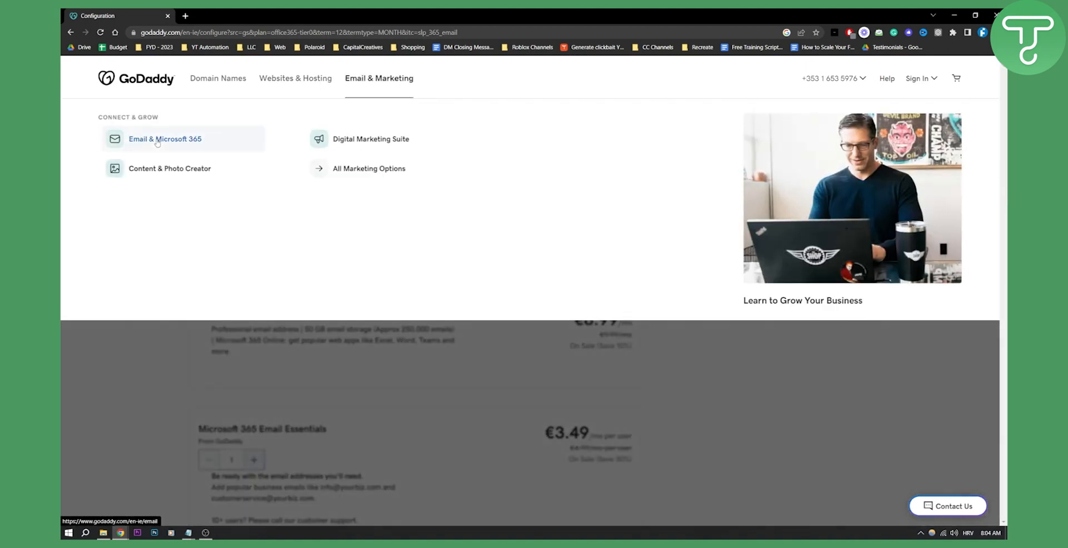
{"action": "left_click", "coordinate": [165, 139]}
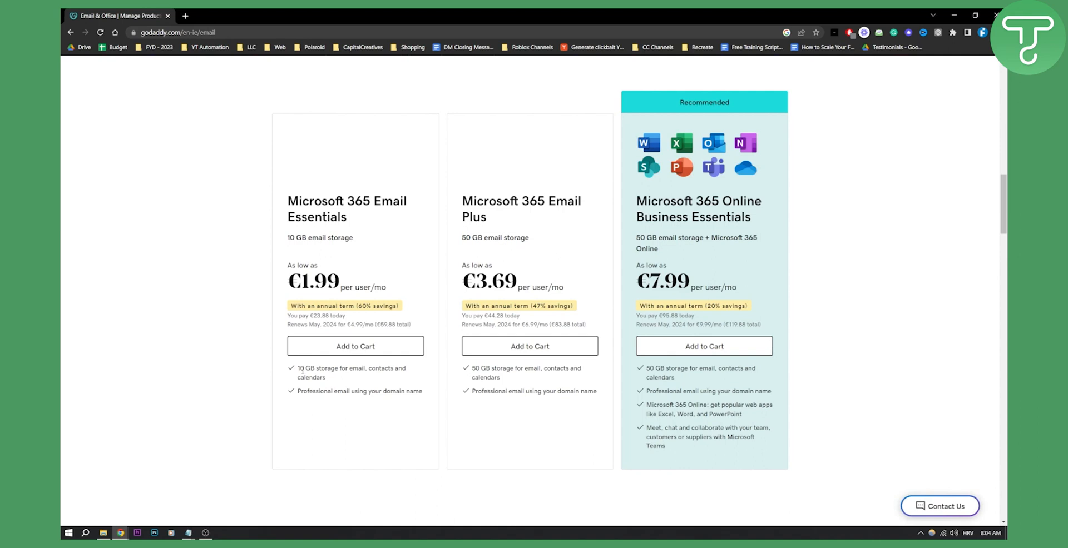
{"action": "scroll", "scroll_direction": "down", "scroll_amount": 3}
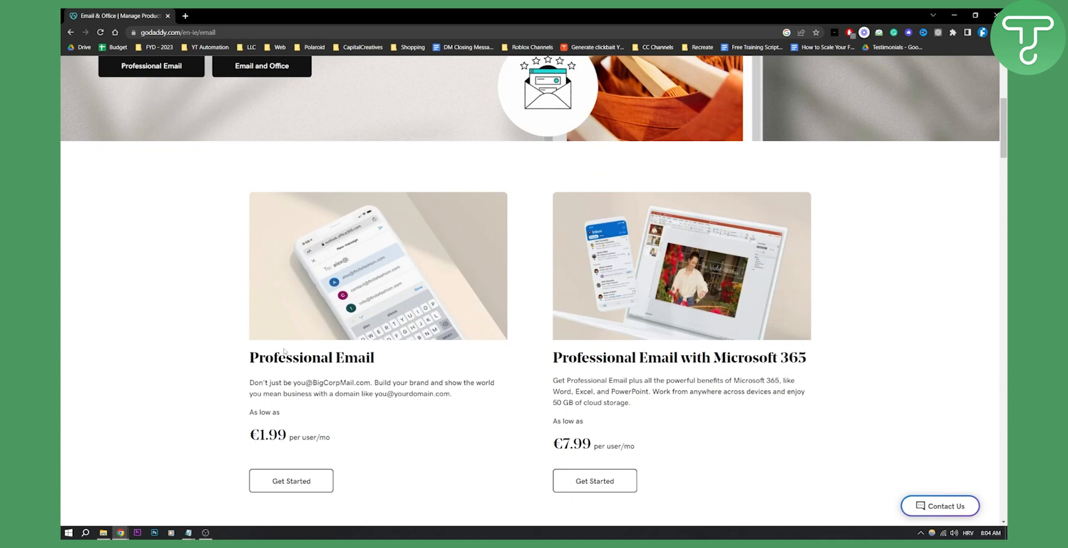
{"action": "mouse_move", "coordinate": [283, 350]}
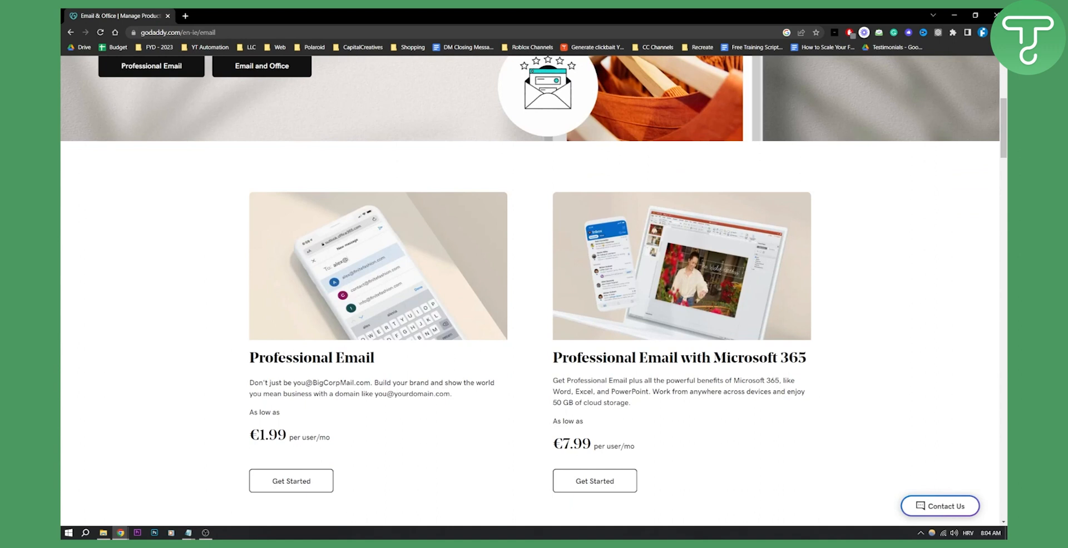